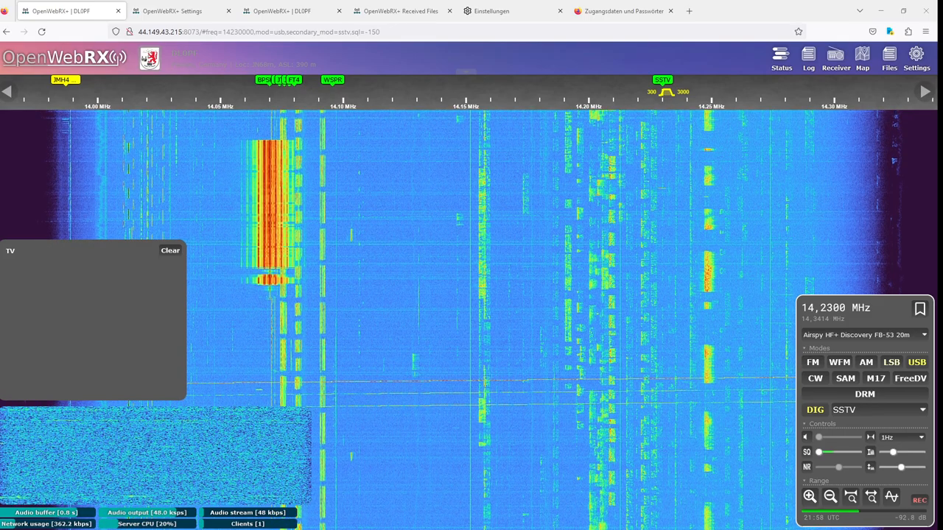
Go full screen and navigate Settings > SDR devices and profiles > Dual-Port Airspy HF+.
key(F11)
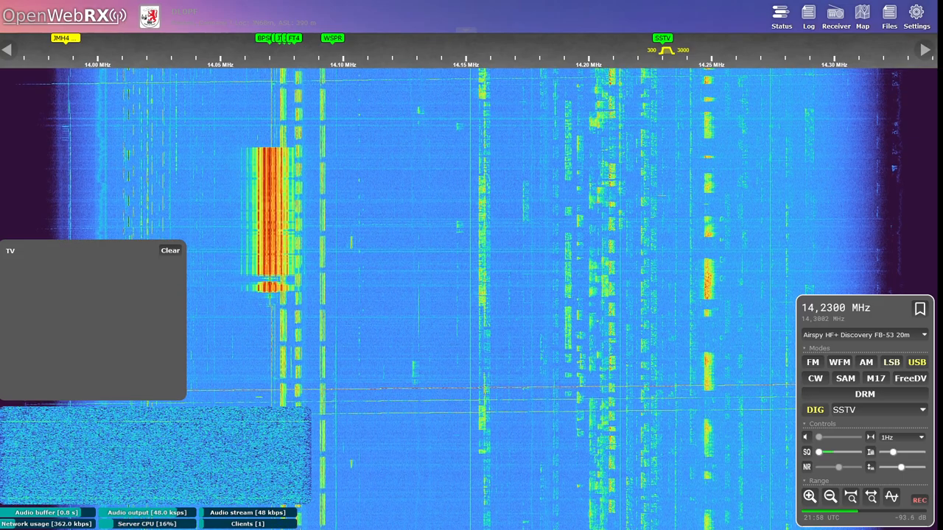
click(915, 13)
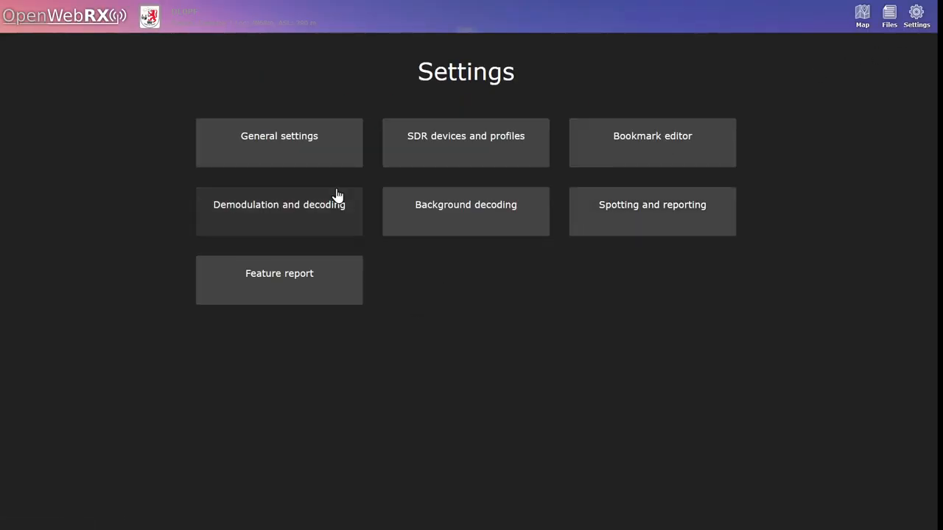
click(465, 143)
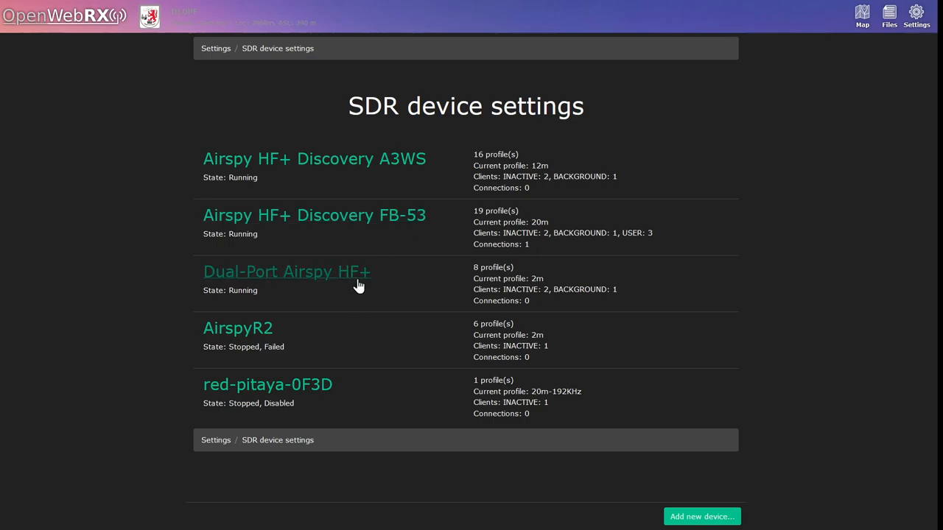
click(286, 272)
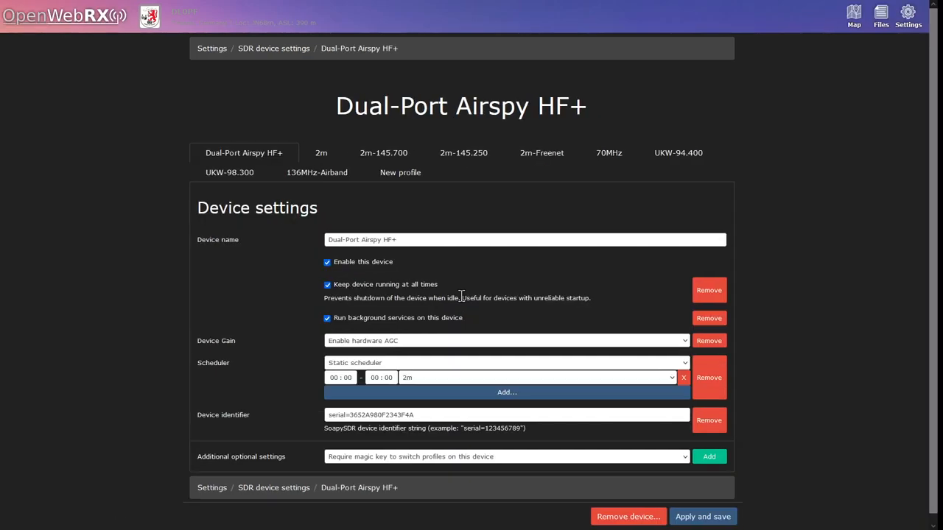
Add profile 'AIS 162 MHz' with 162 MHz centre and initial frequency, 768 kS/s, and save.
click(400, 172)
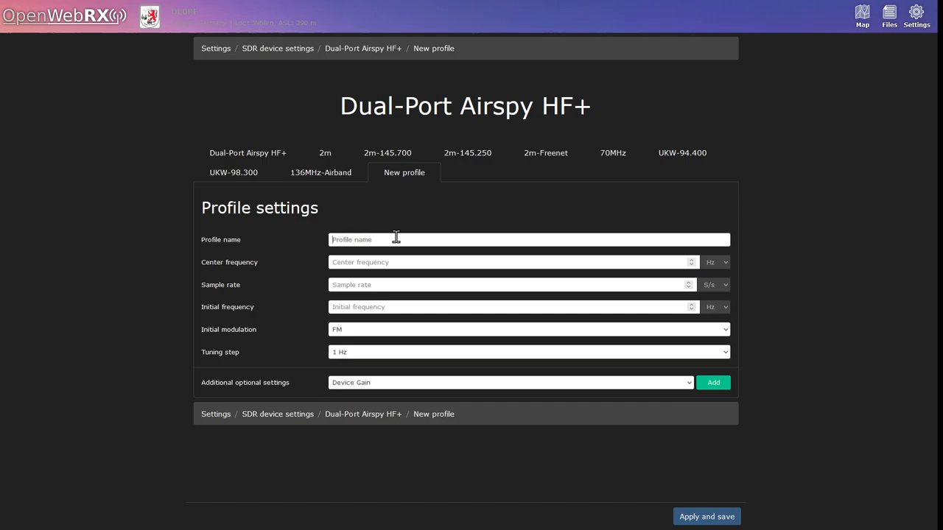
text(AIS)
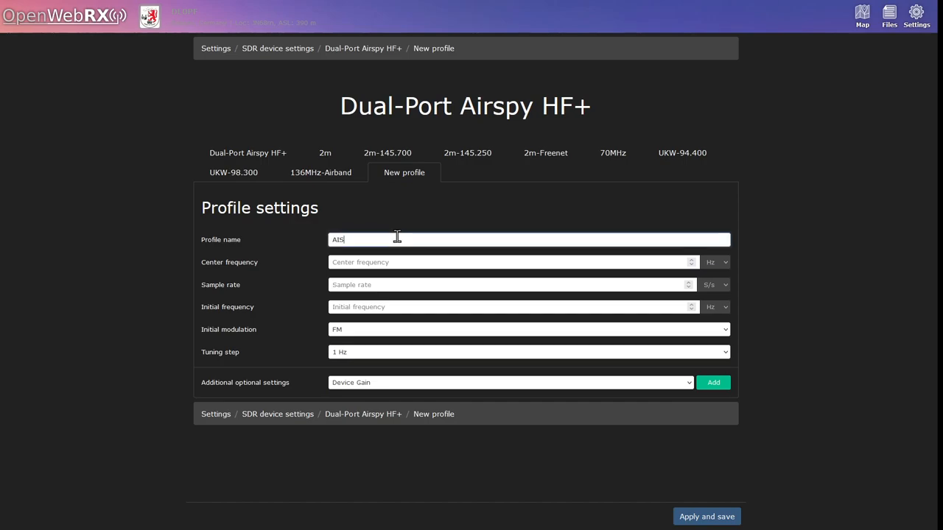
text(162 MHz)
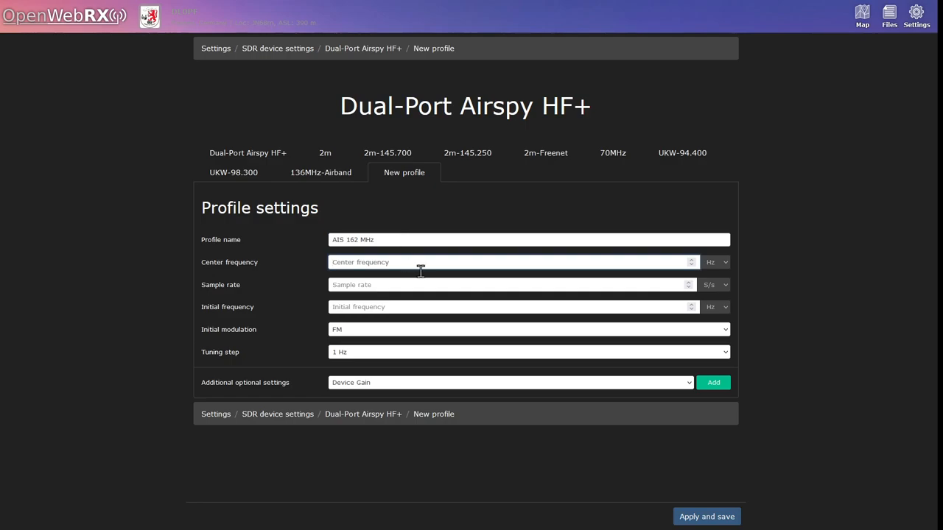
click(716, 261)
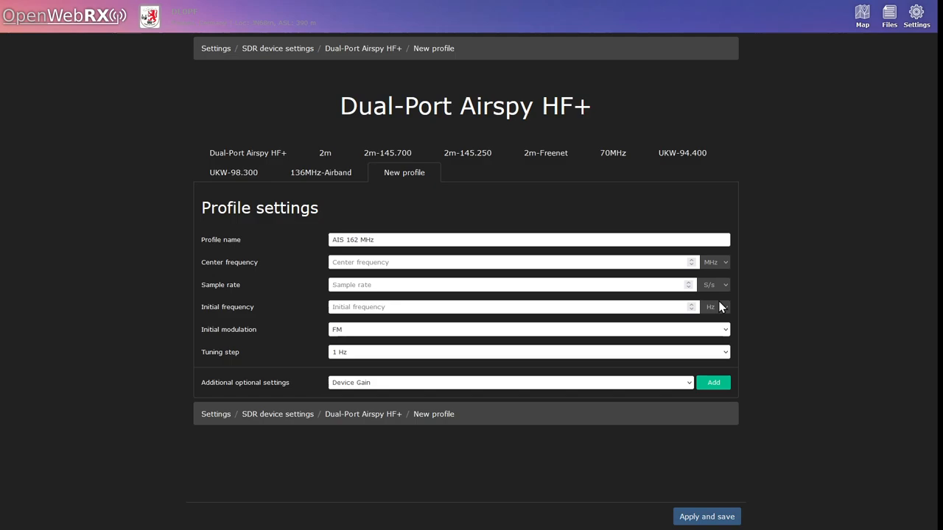
mouse_move(727, 307)
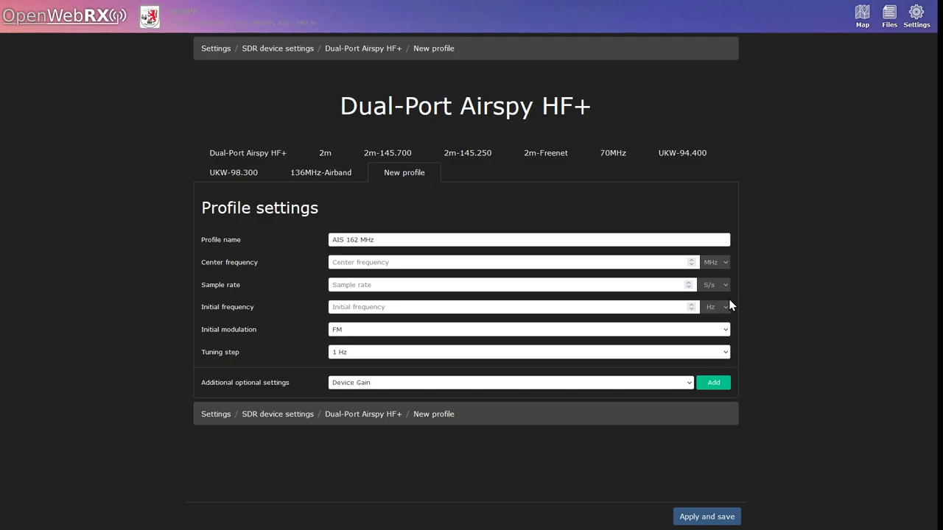
mouse_move(721, 350)
text(1)
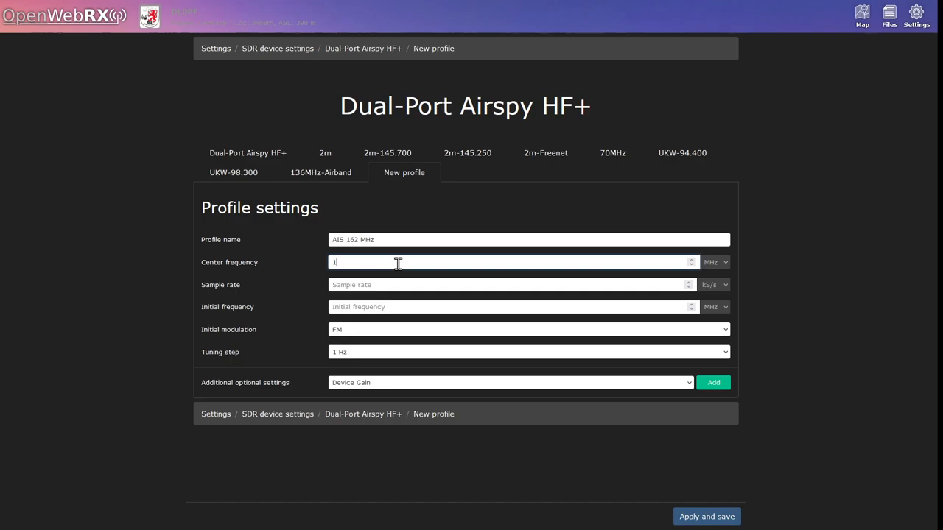
text(62)
click(513, 306)
text(162)
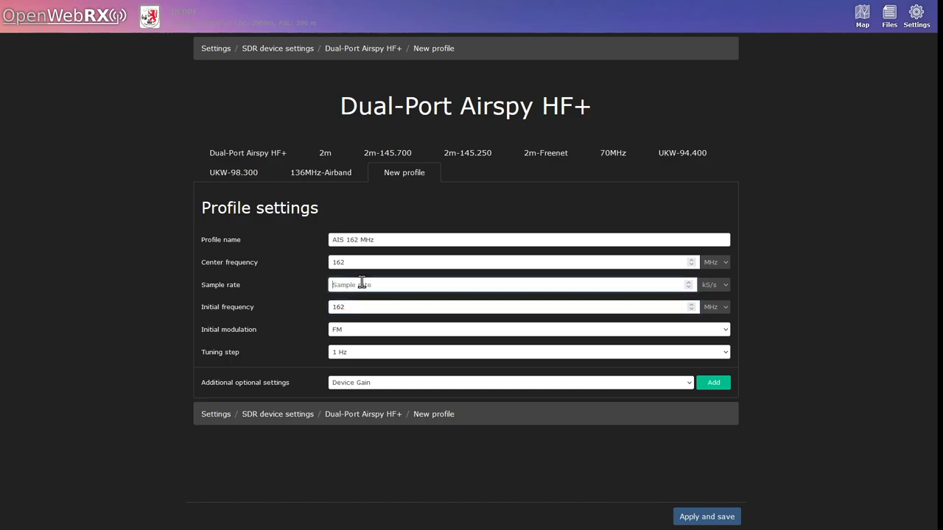
text(768)
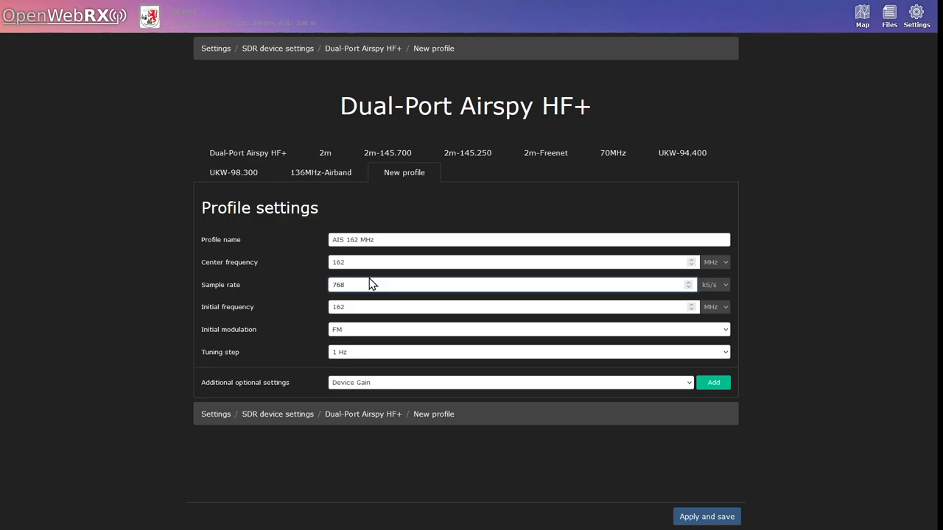
mouse_move(717, 298)
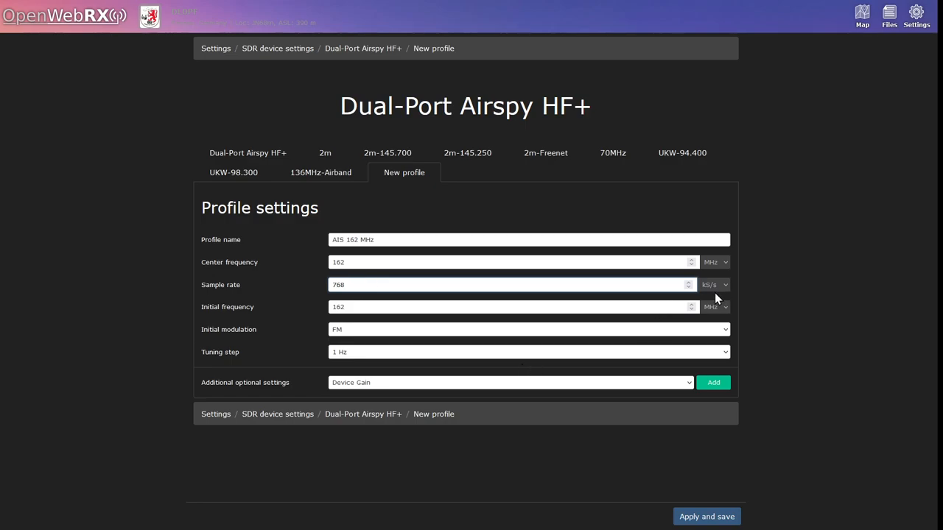
mouse_move(376, 330)
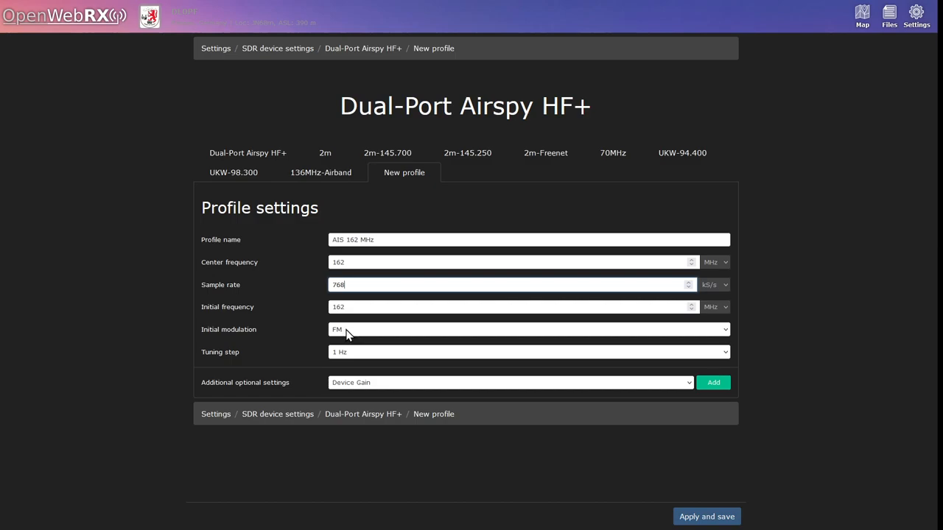
click(705, 516)
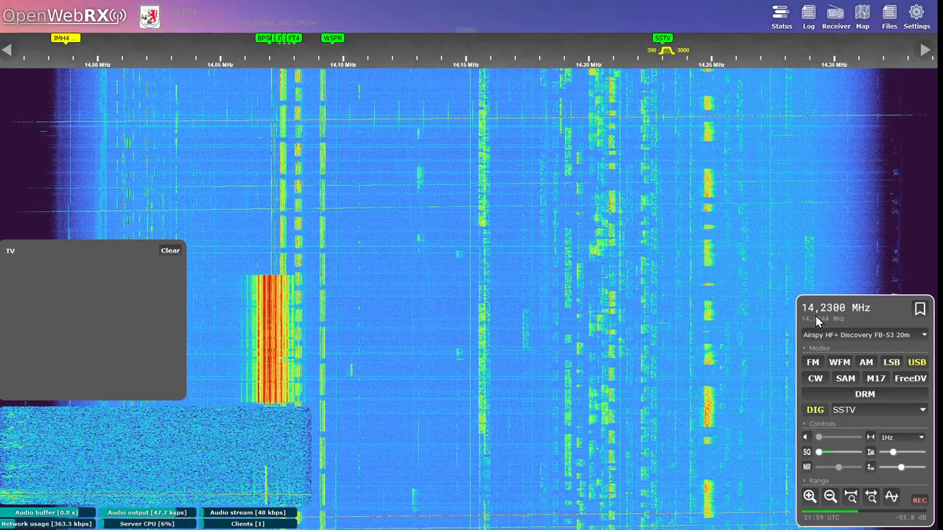
Select the Dual-Port Airspy HF+ 'AIS 162 MHz' profile, tuning to 162.000 MHz.
click(861, 334)
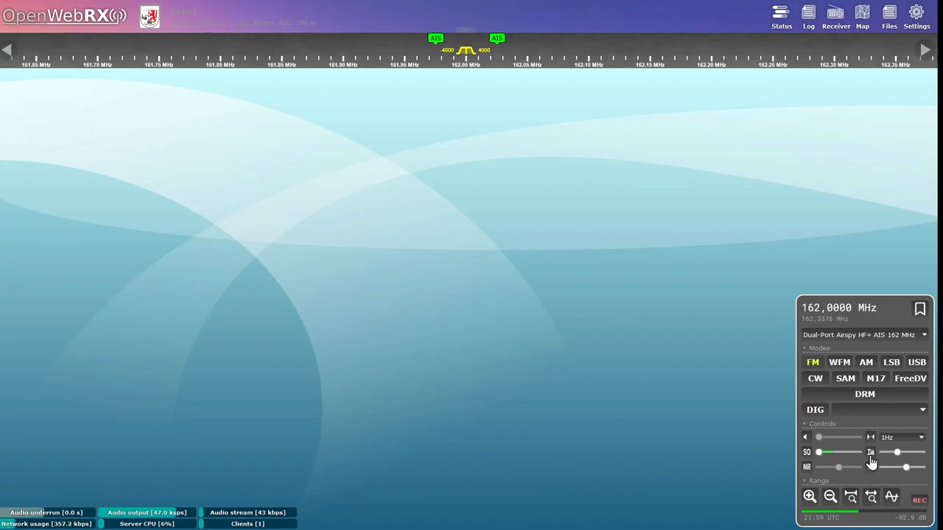
mouse_move(589, 187)
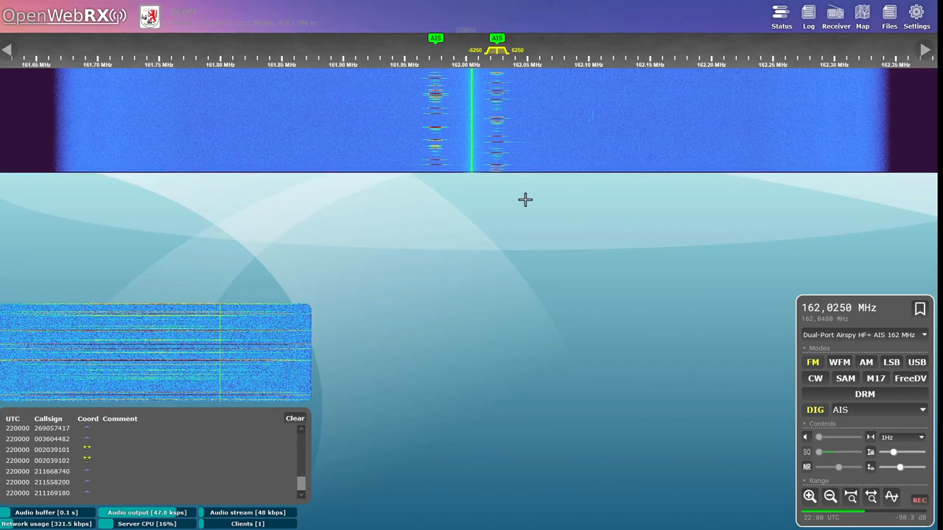
Tune to the left AIS signal at 161.975 MHz in the waterfall.
click(486, 173)
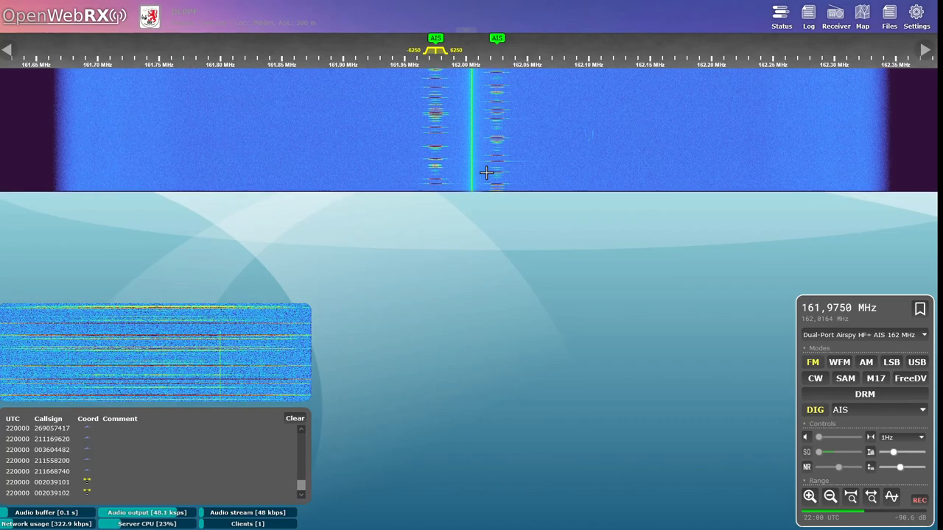
mouse_move(431, 265)
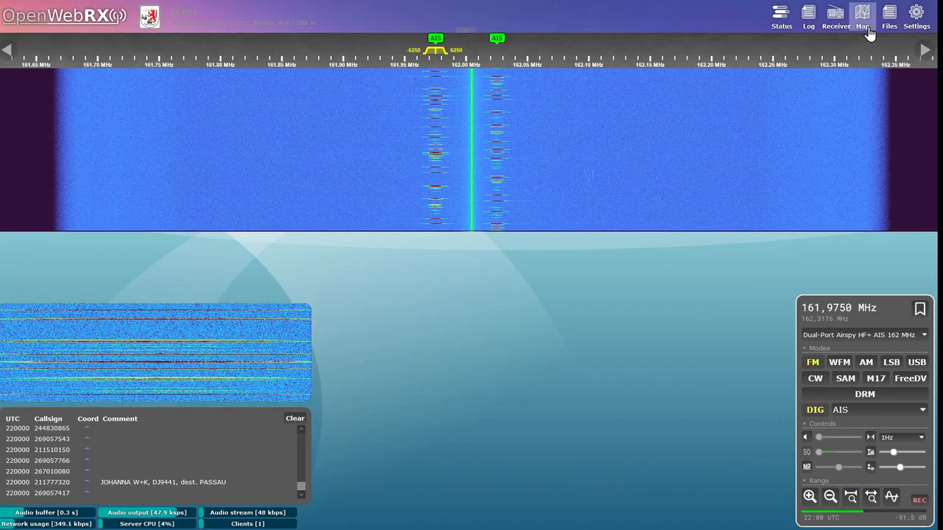
Open the Map page with received station and AIS vessel markers.
click(862, 13)
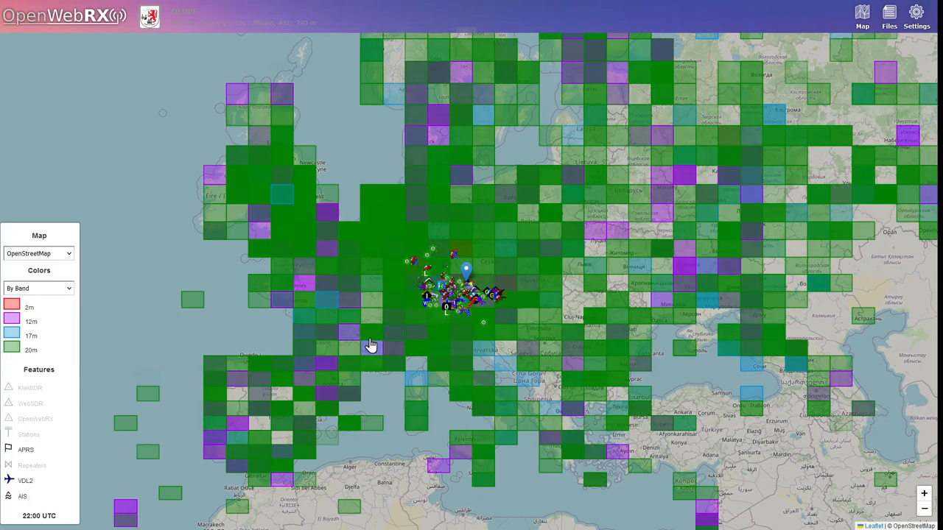
mouse_move(14, 484)
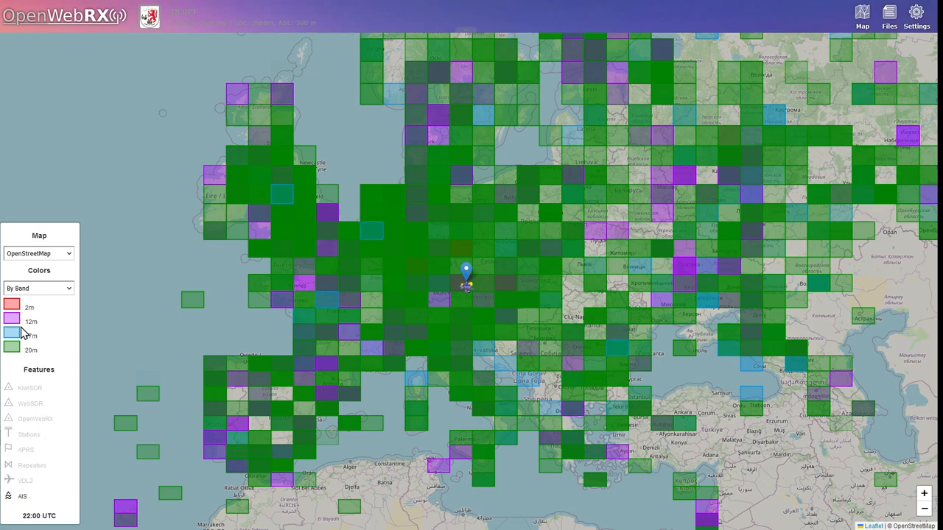
Turn colours off, select the river ship marker, and open MMSI 269057766 on VesselFinder.
click(38, 288)
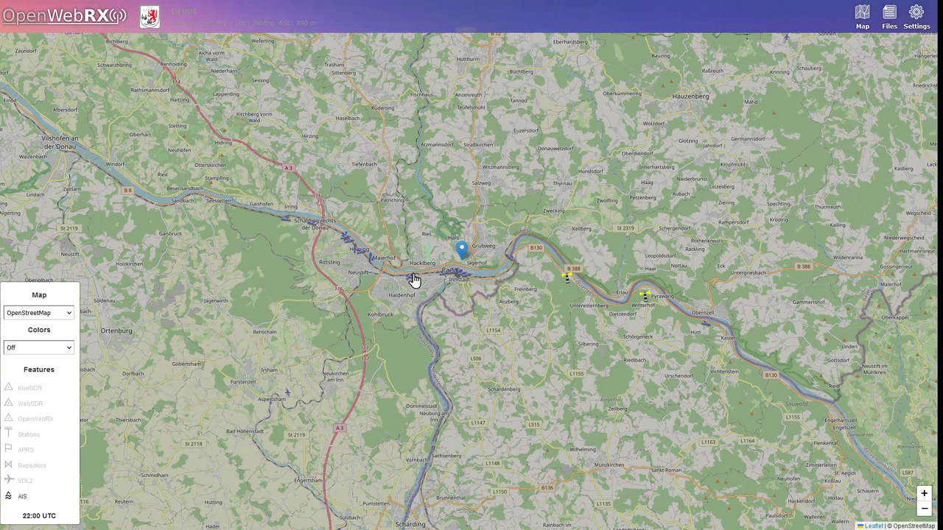
mouse_move(440, 288)
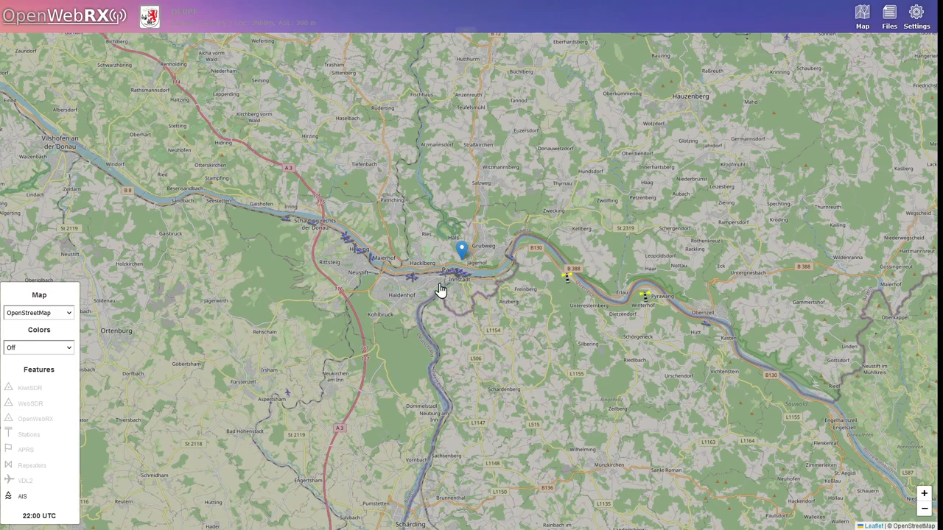
mouse_move(462, 280)
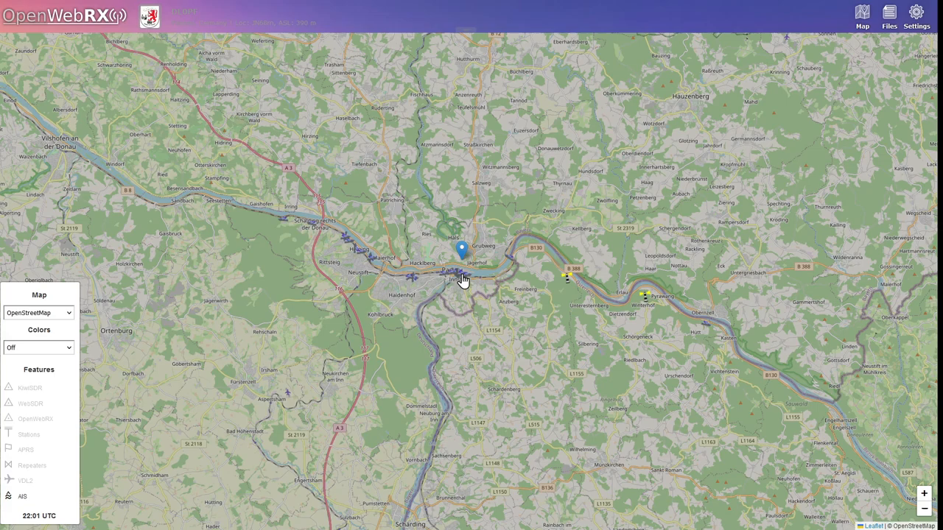
click(462, 276)
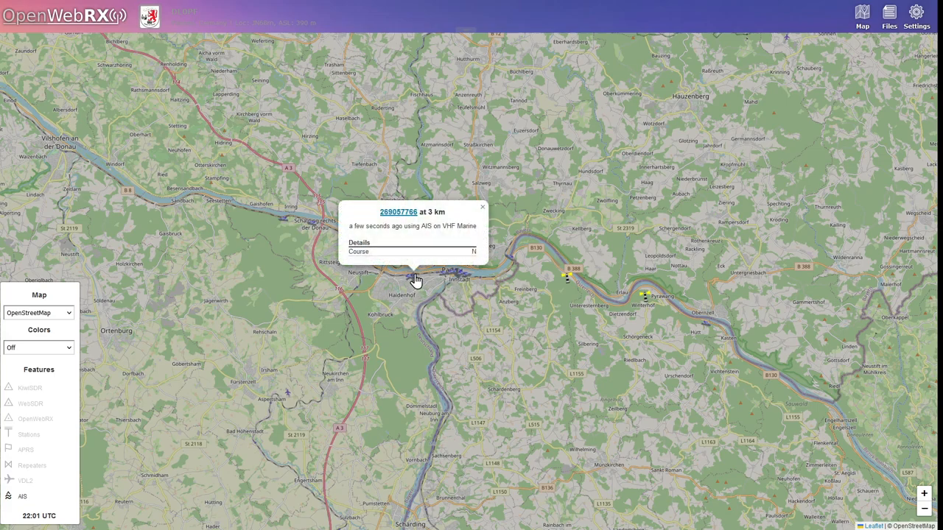
click(399, 213)
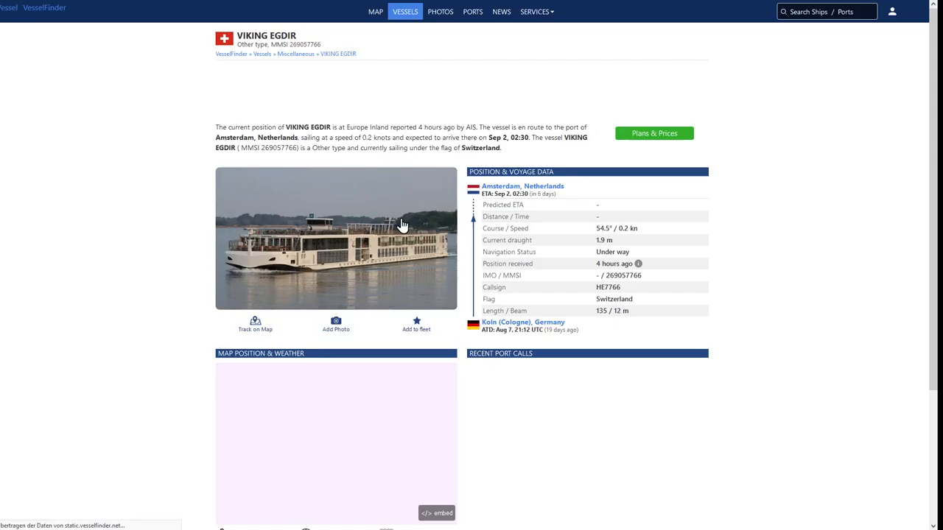